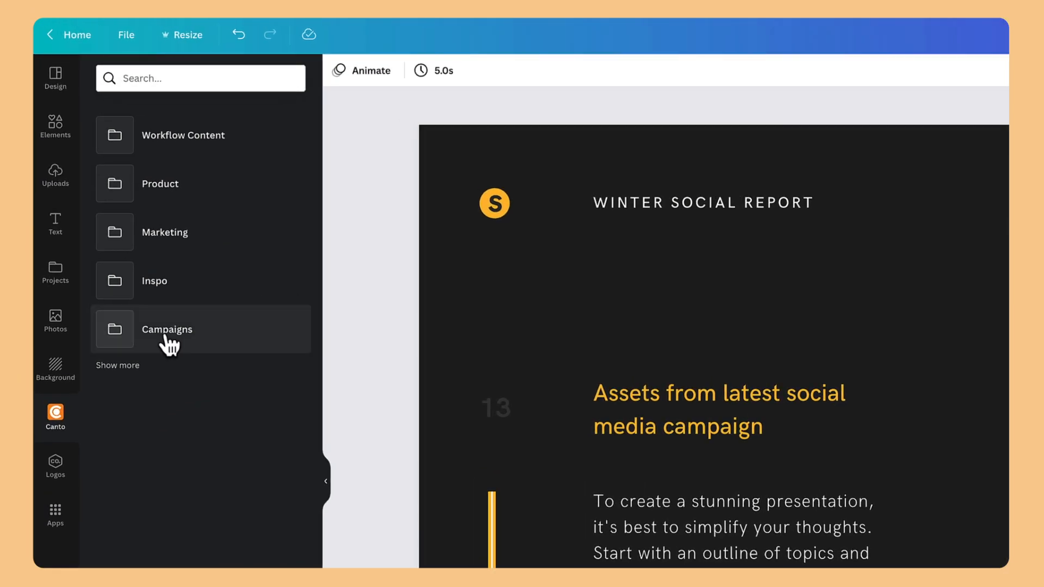
# - Place a ski photo from the Canto Campaigns > Apres-Ski collection onto the right side of the slide
pyautogui.click(167, 330)
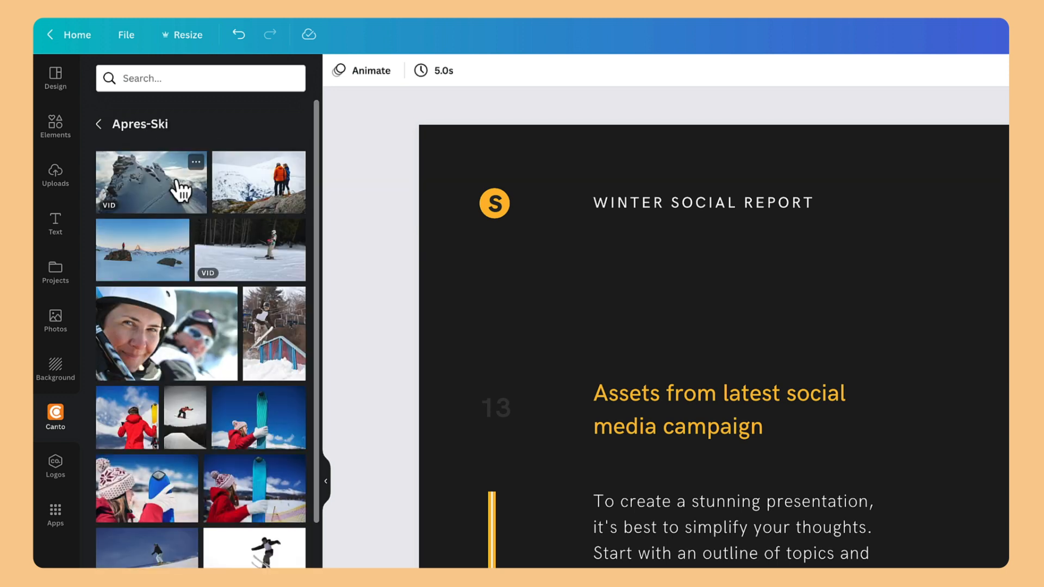
pyautogui.scroll(-3)
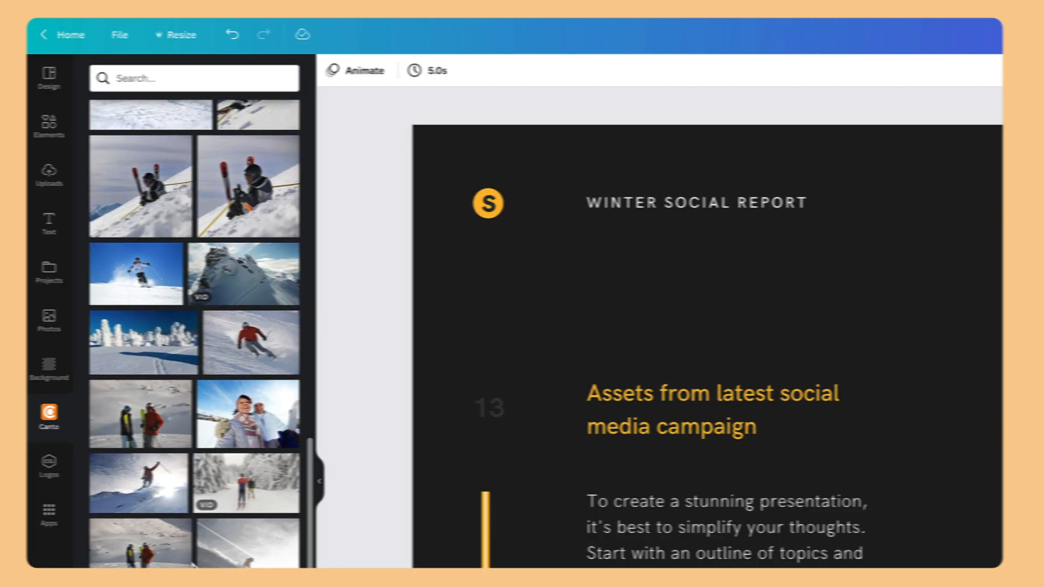
pyautogui.click(194, 78)
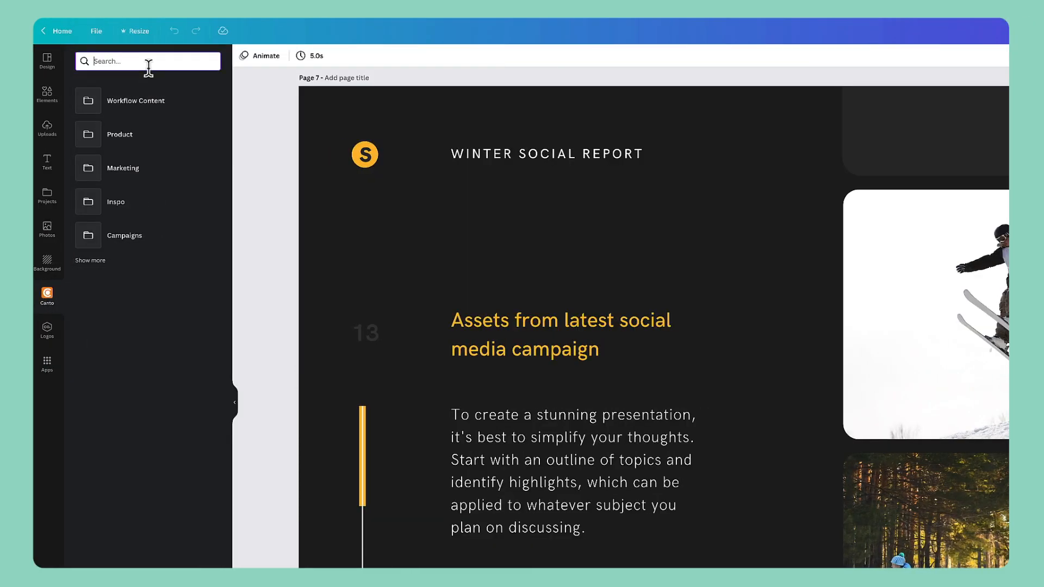
# - Search 'ski' in the Canto panel to add the goggles-reflection selfie and ski-gear flat-lay to the grid
pyautogui.write('ski')
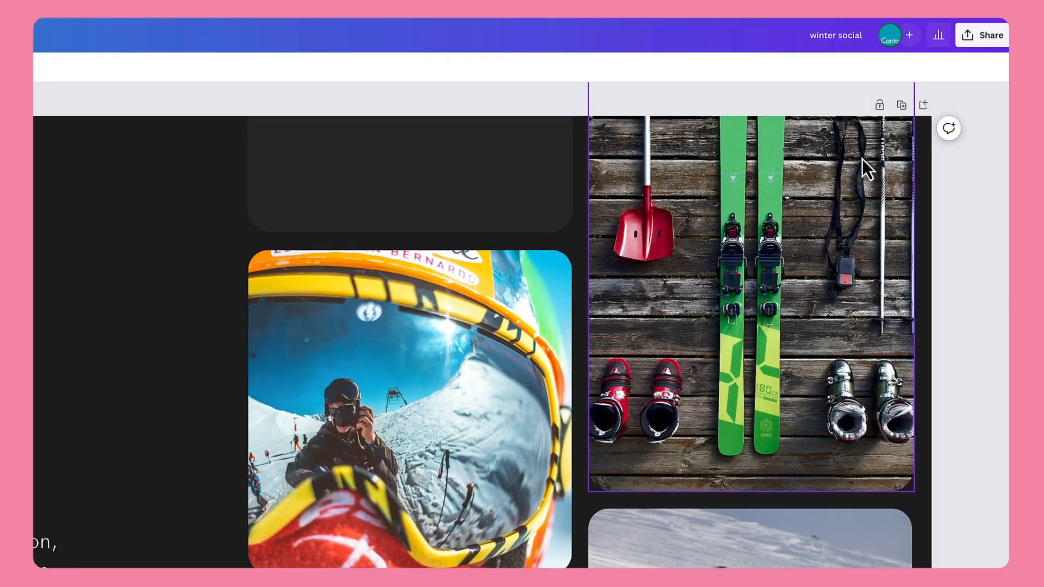
# - Save the design to Canto's Marketing folder as a JPG via the Share menu
pyautogui.write('can')
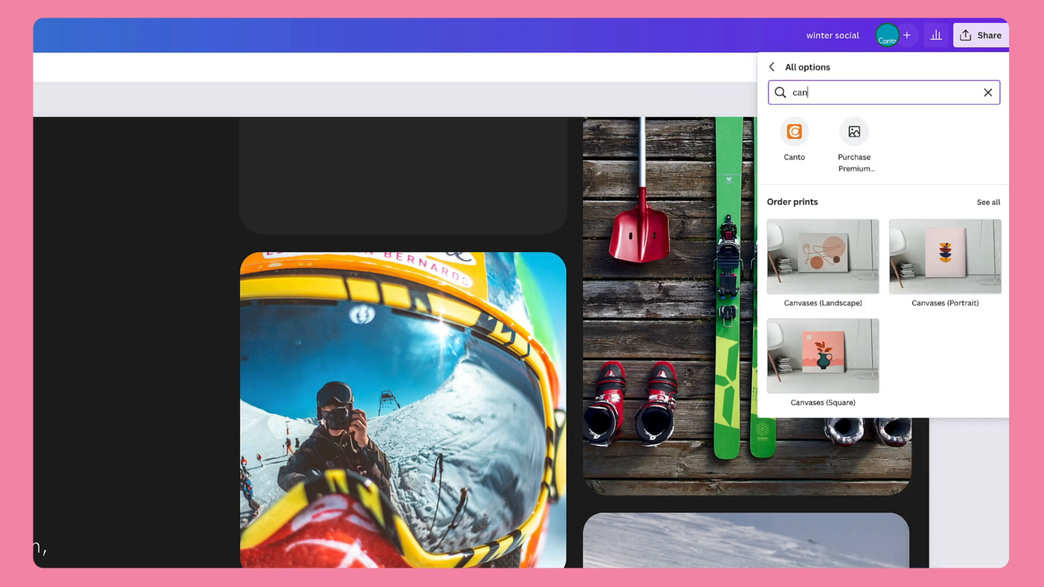
pyautogui.click(794, 132)
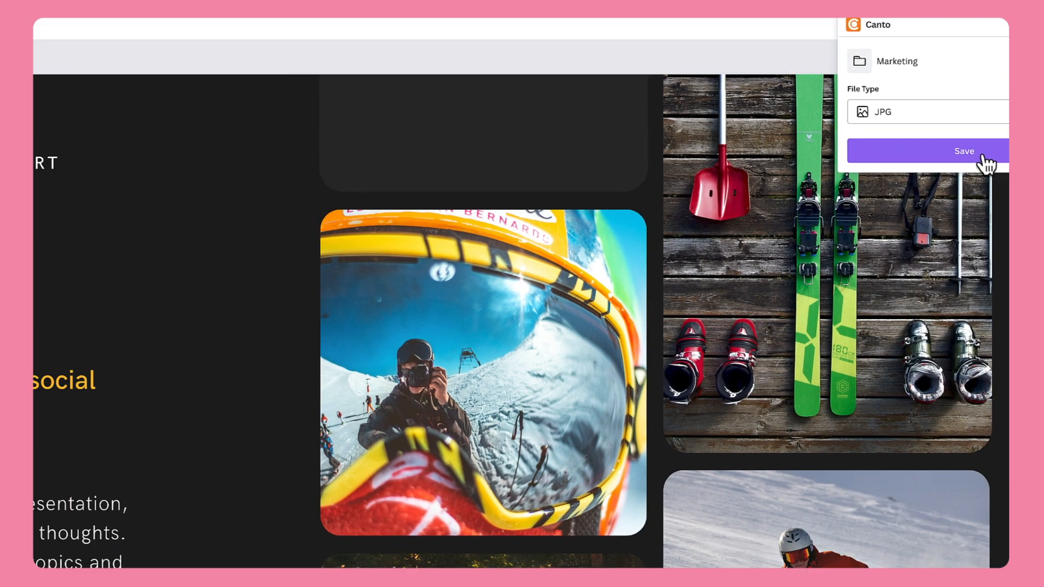
pyautogui.click(965, 151)
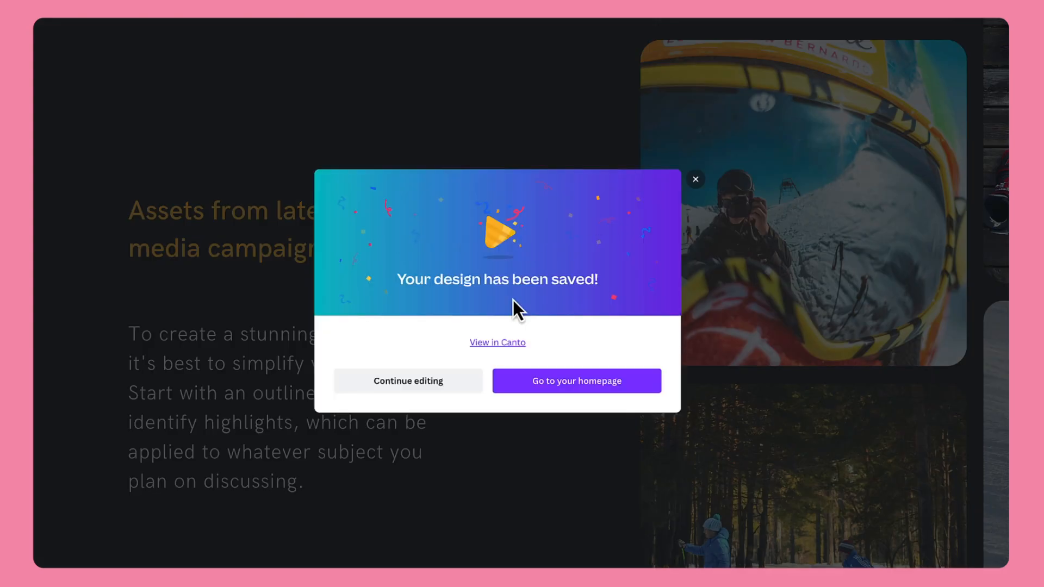